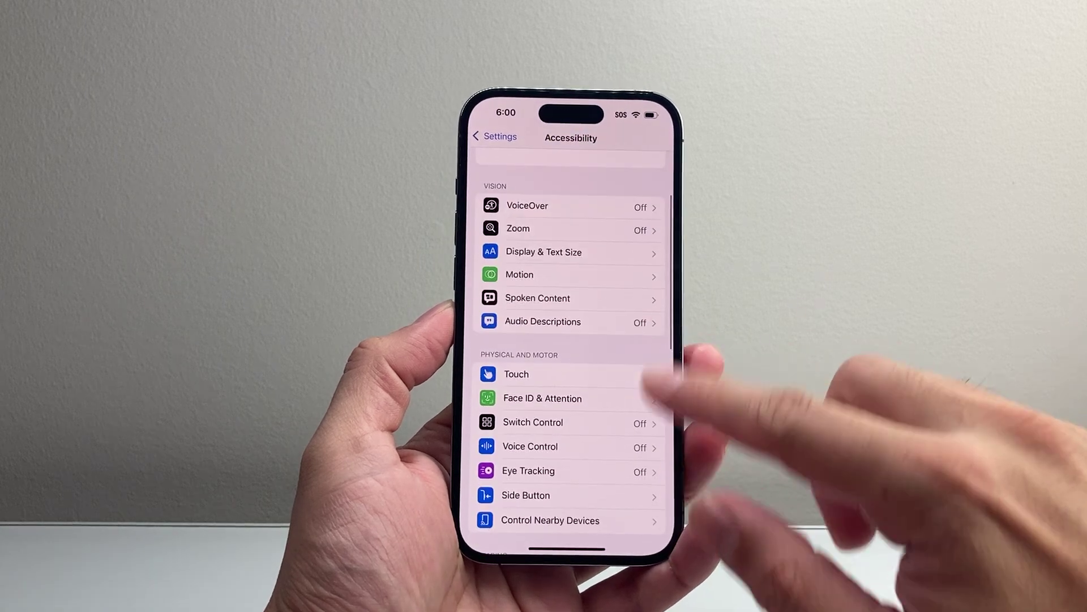
- Scroll the Accessibility page down to Keyboards & Typing under Accessories
scroll(down, 3)
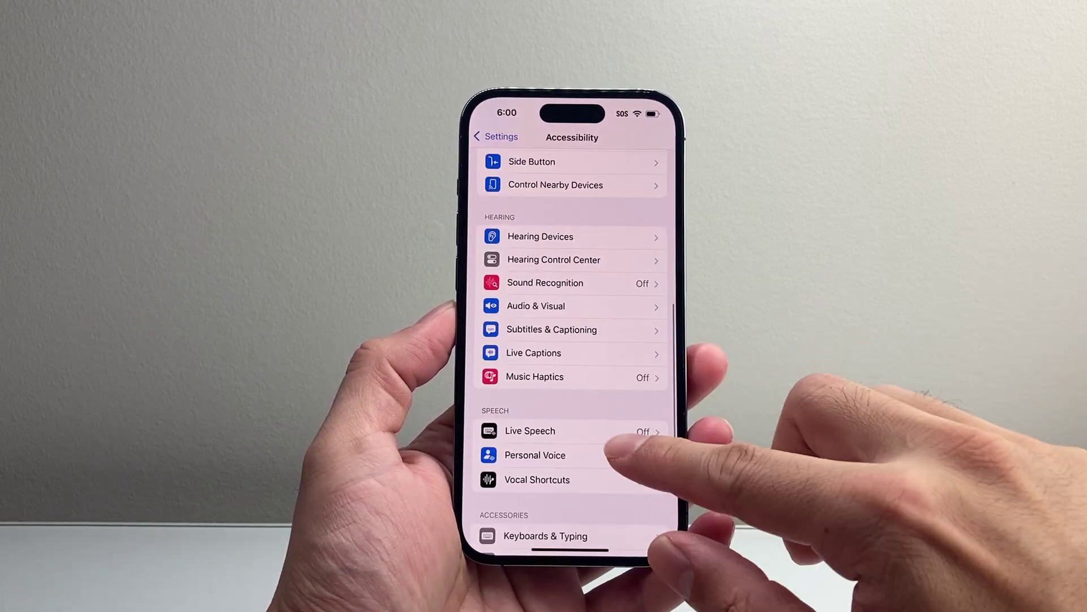
scroll(down, 3)
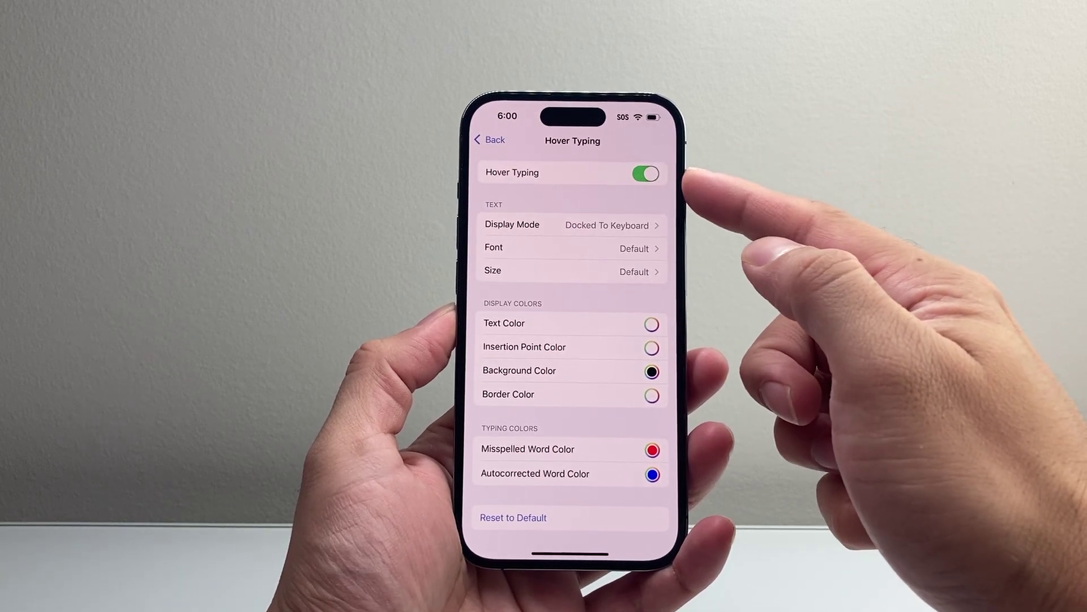
- Switch the Hover Typing toggle off and go back to Keyboards & Typing
click(646, 173)
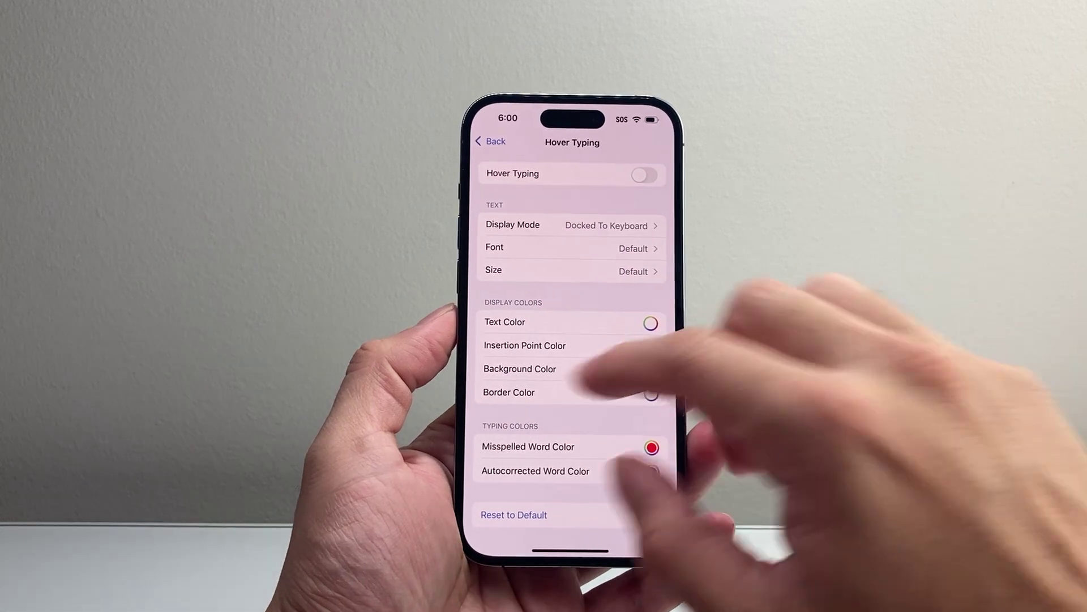
click(488, 141)
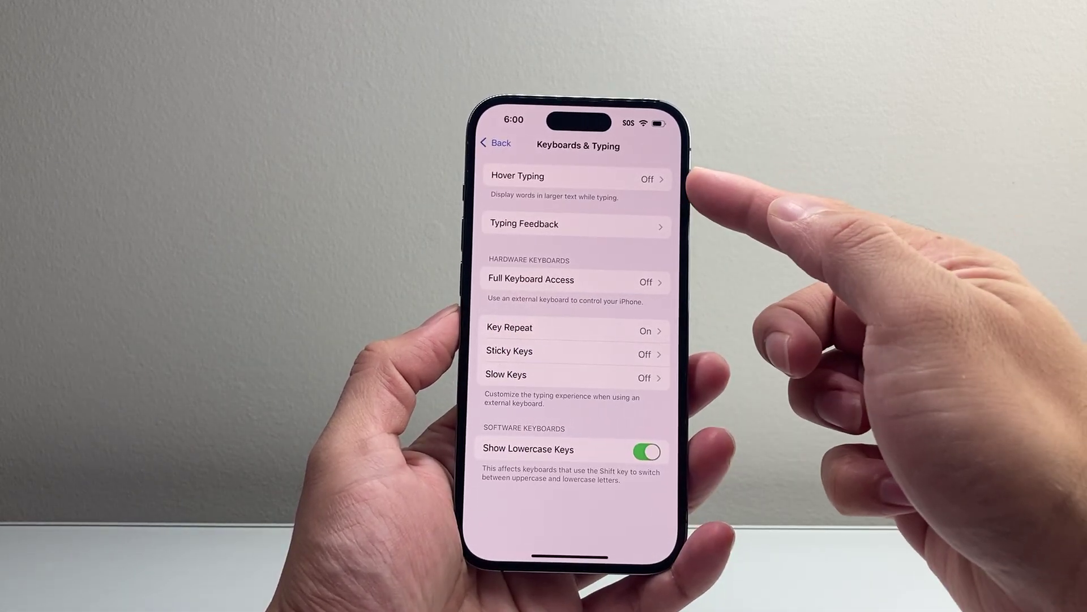